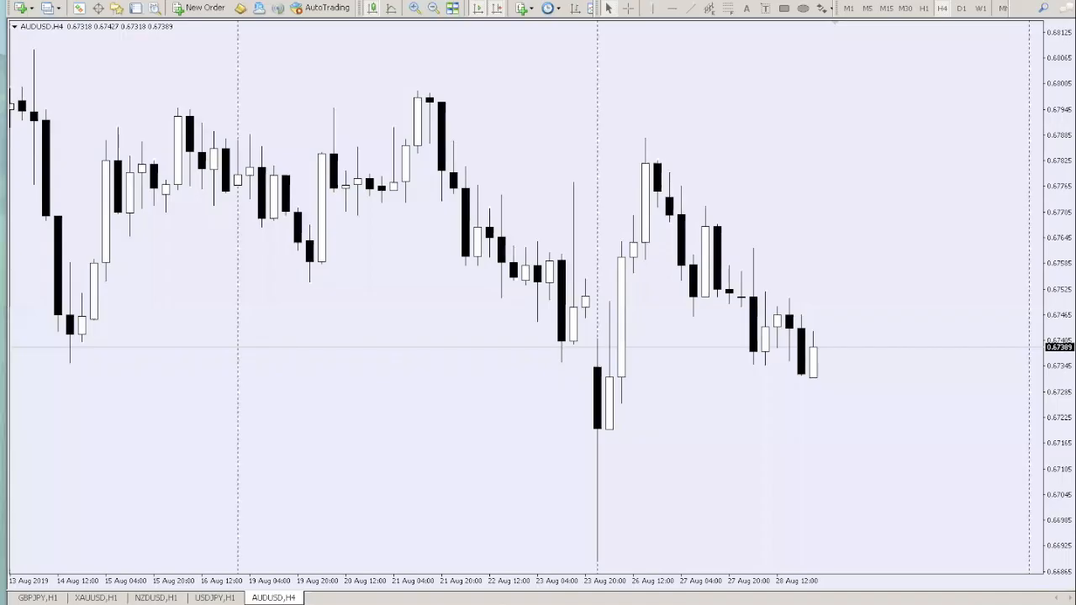
pyautogui.moveTo(823, 194)
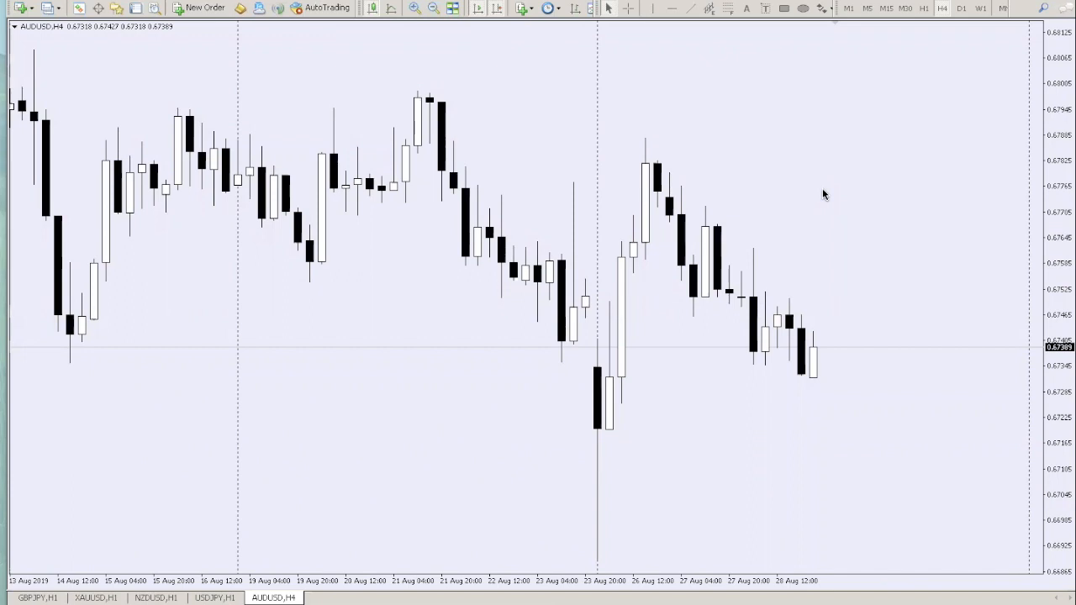
pyautogui.moveTo(352, 215)
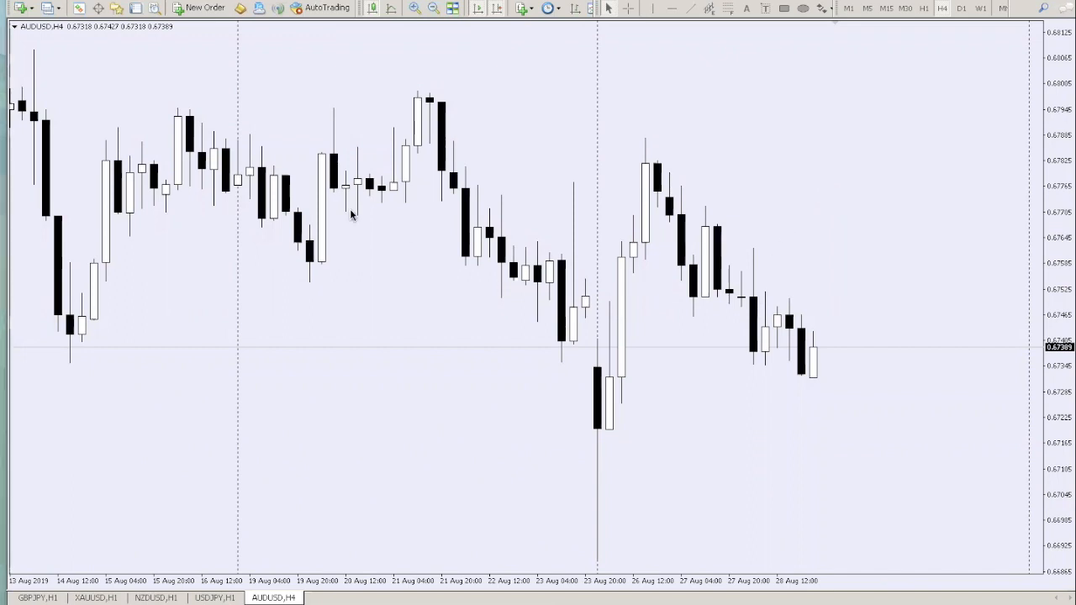
pyautogui.moveTo(365, 158)
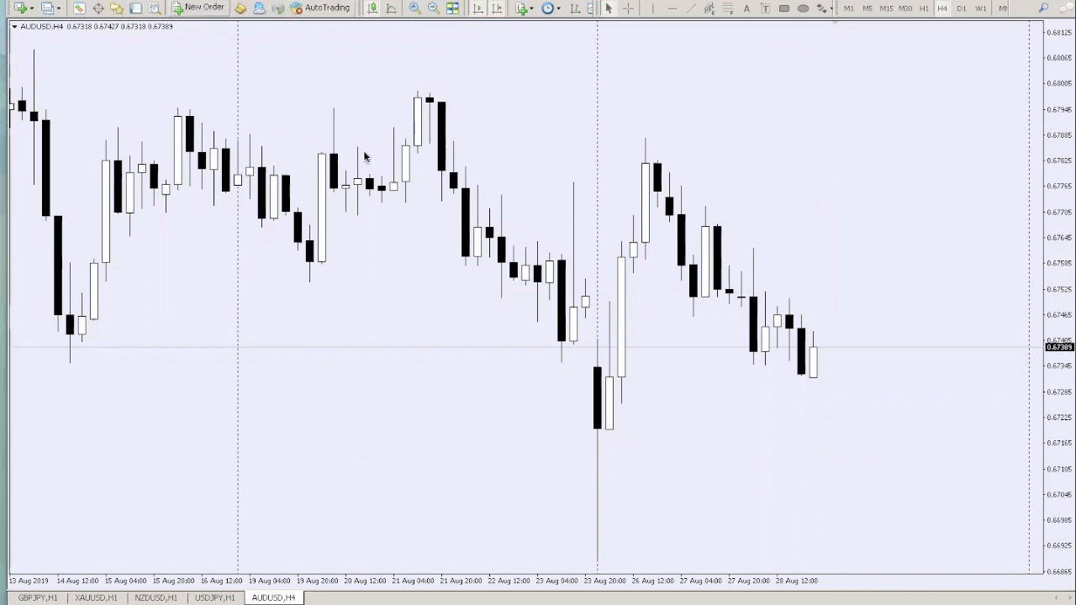
pyautogui.moveTo(618, 469)
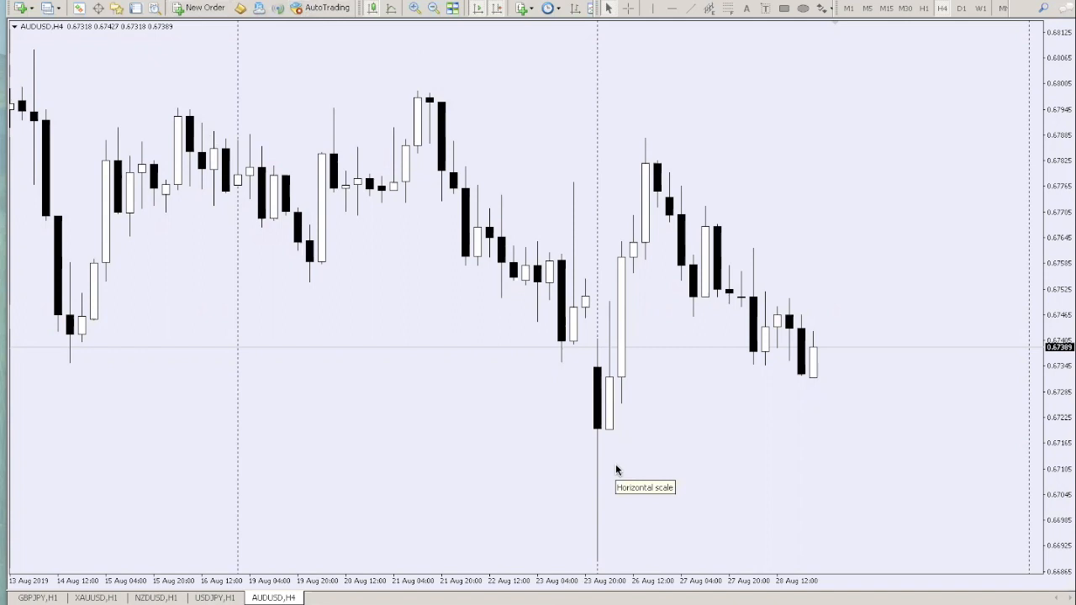
pyautogui.moveTo(287, 293)
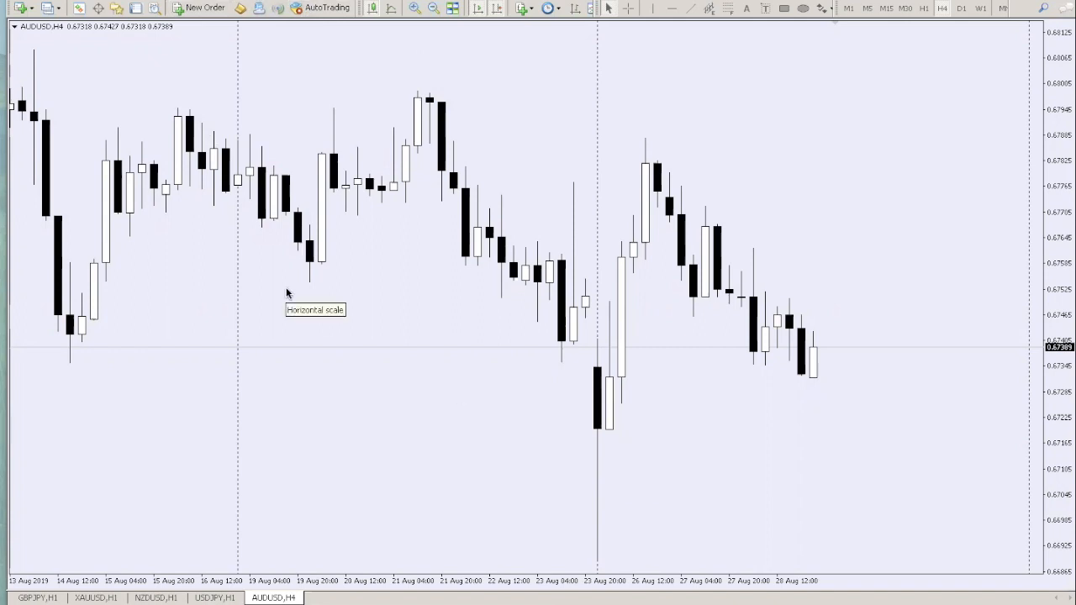
pyautogui.moveTo(388, 298)
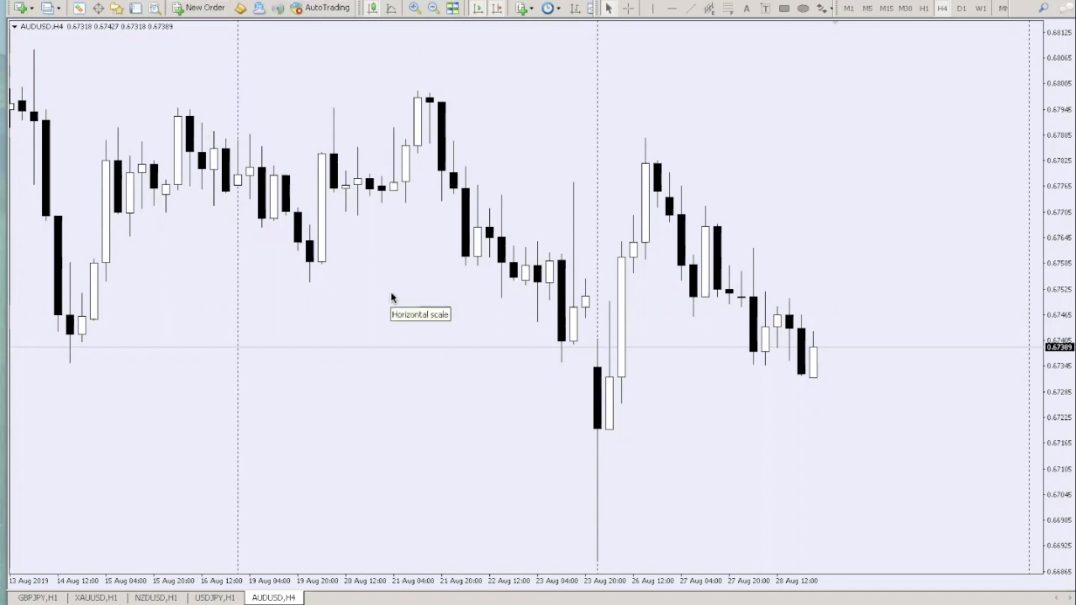
pyautogui.moveTo(201, 8)
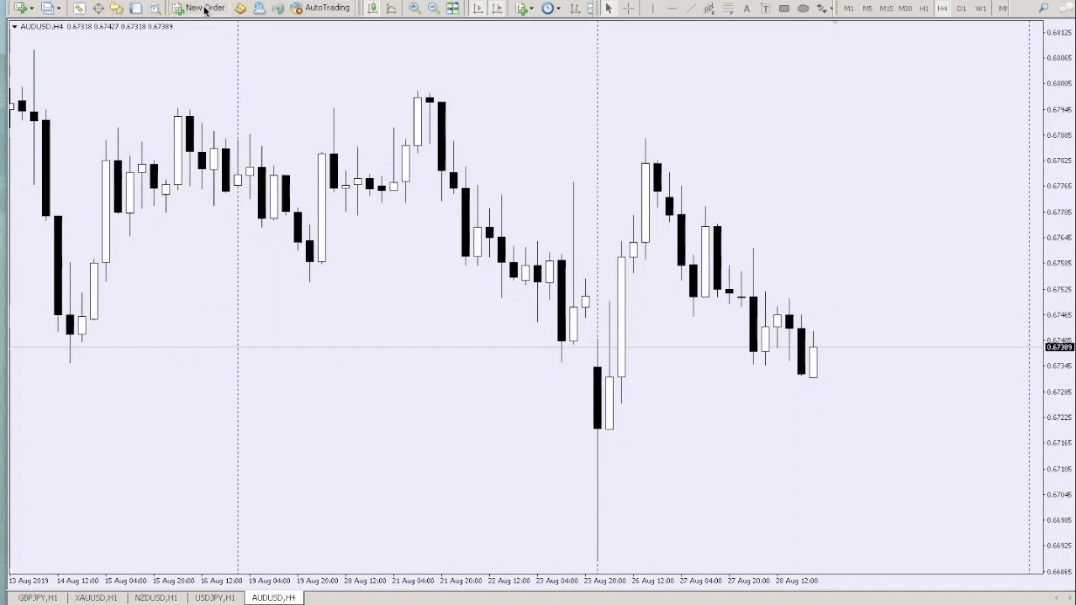
# Buy 1.00 lot of AUDUSD at market and dismiss the order confirmation
pyautogui.click(199, 8)
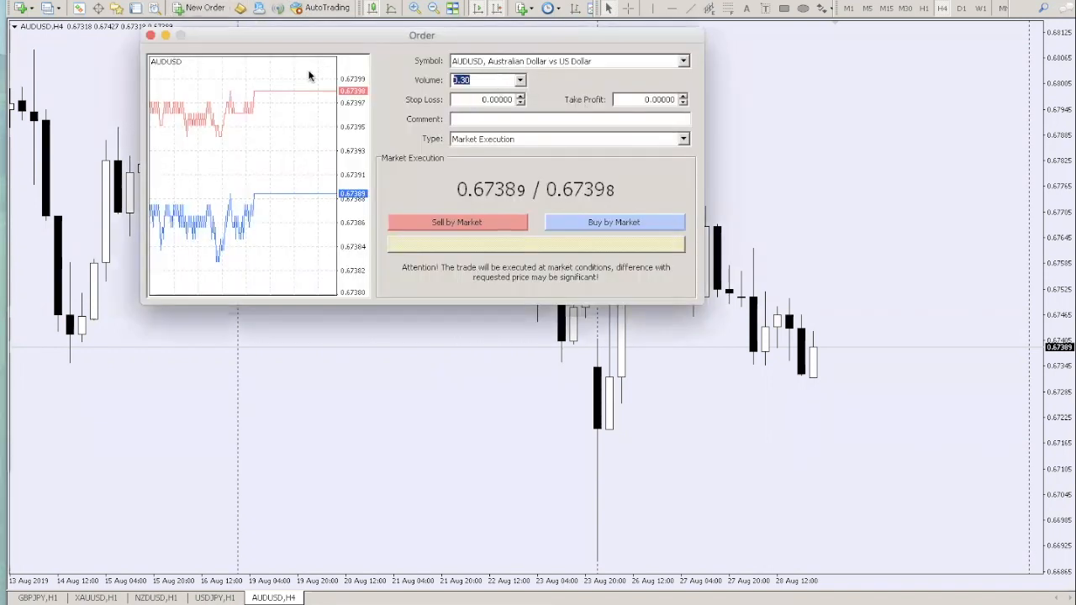
pyautogui.write('1')
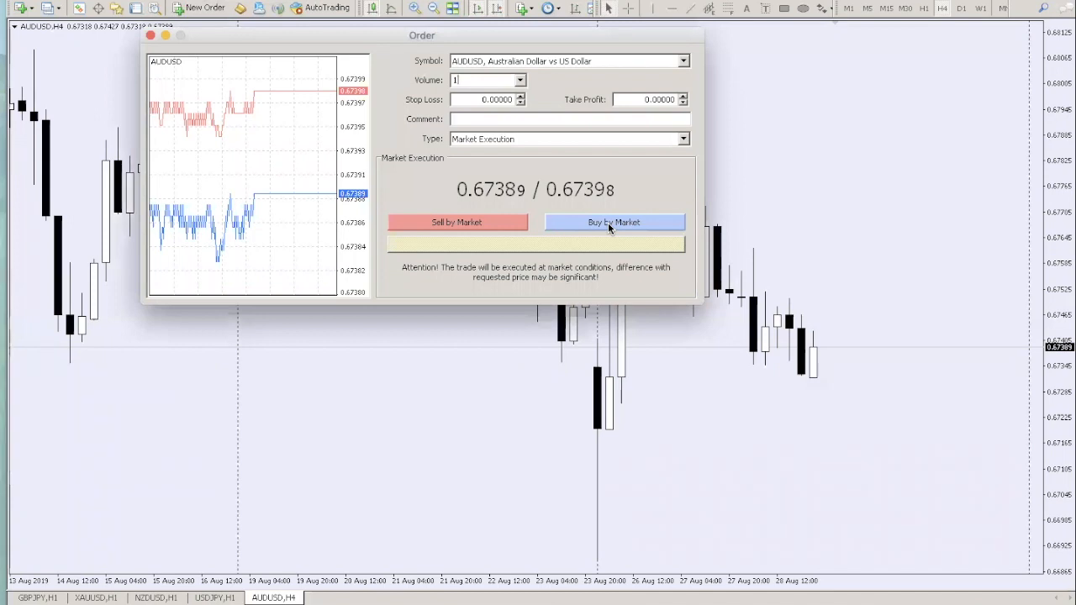
pyautogui.click(613, 222)
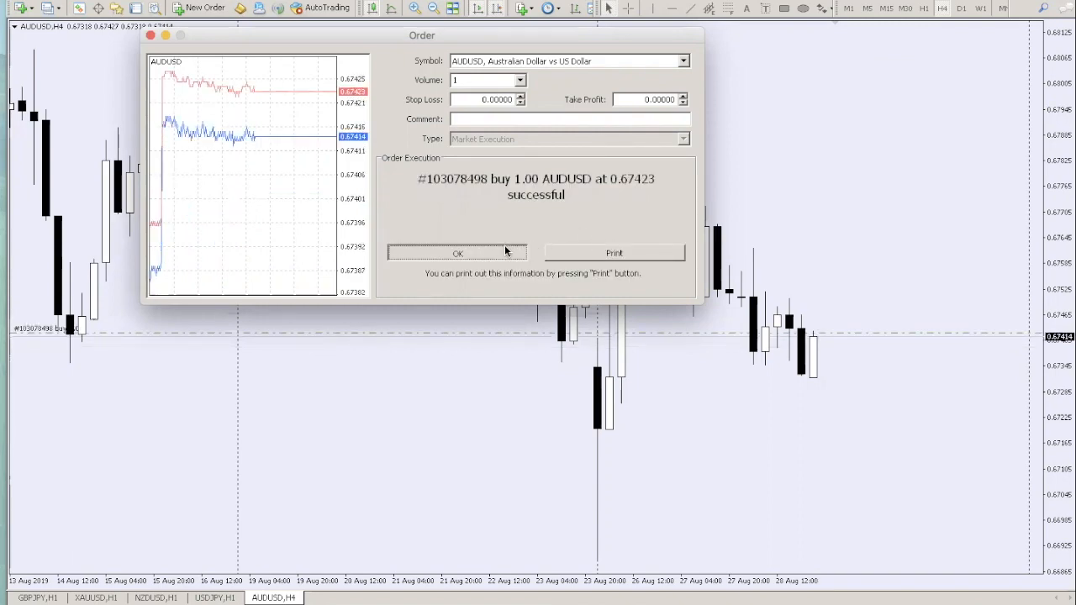
pyautogui.click(457, 253)
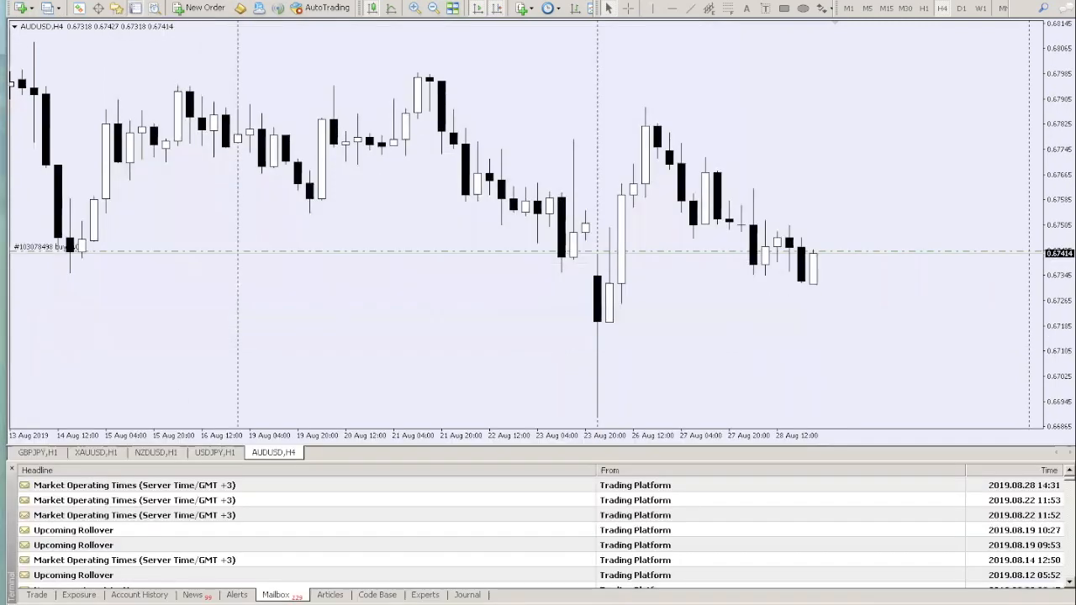
# Show open trades in the Terminal and accept the one-click trading terms
pyautogui.click(36, 594)
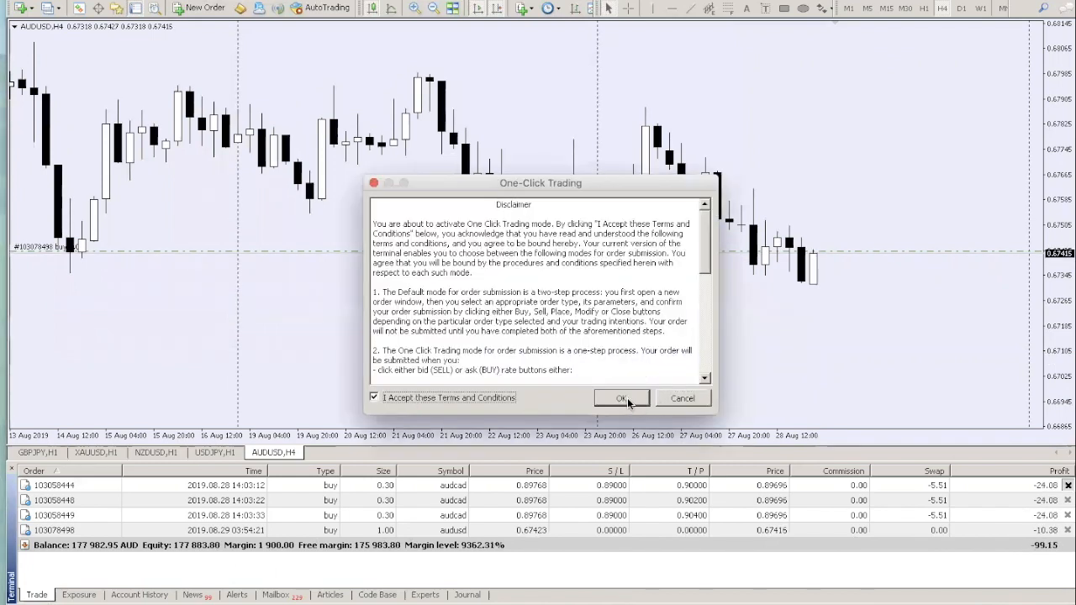
pyautogui.click(620, 398)
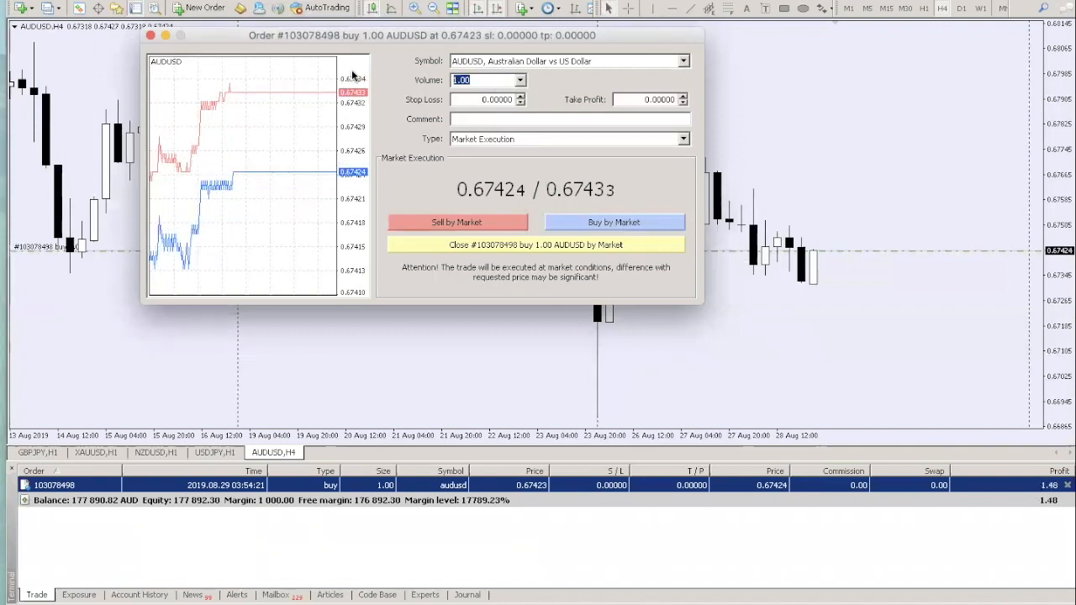
# Close 0.30 then 0.40 lots of the AUDUSD buy, leaving 0.30 lots
pyautogui.write('0.3')
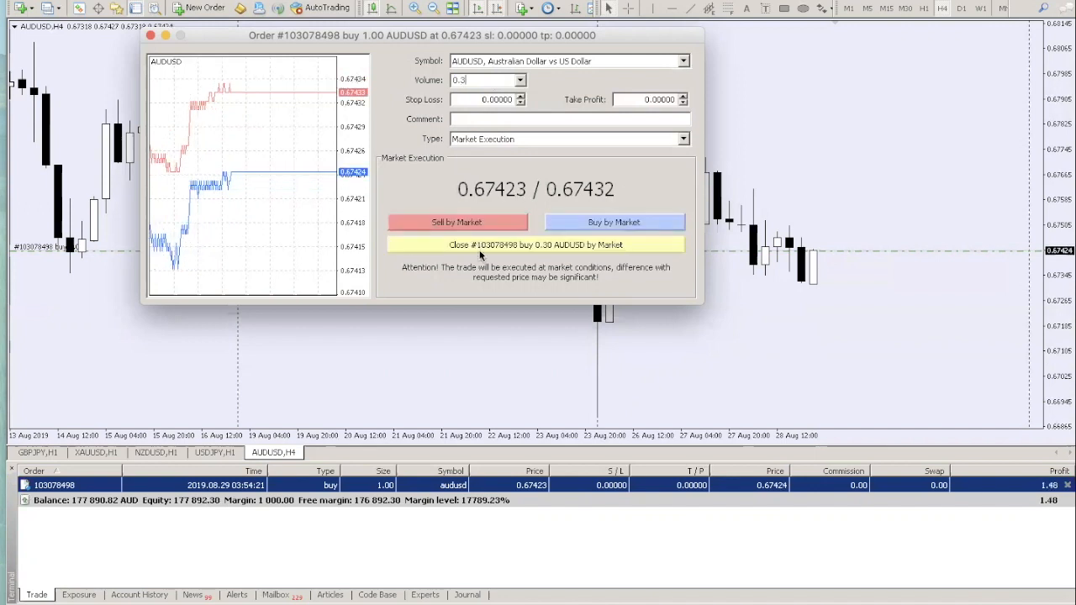
pyautogui.click(535, 244)
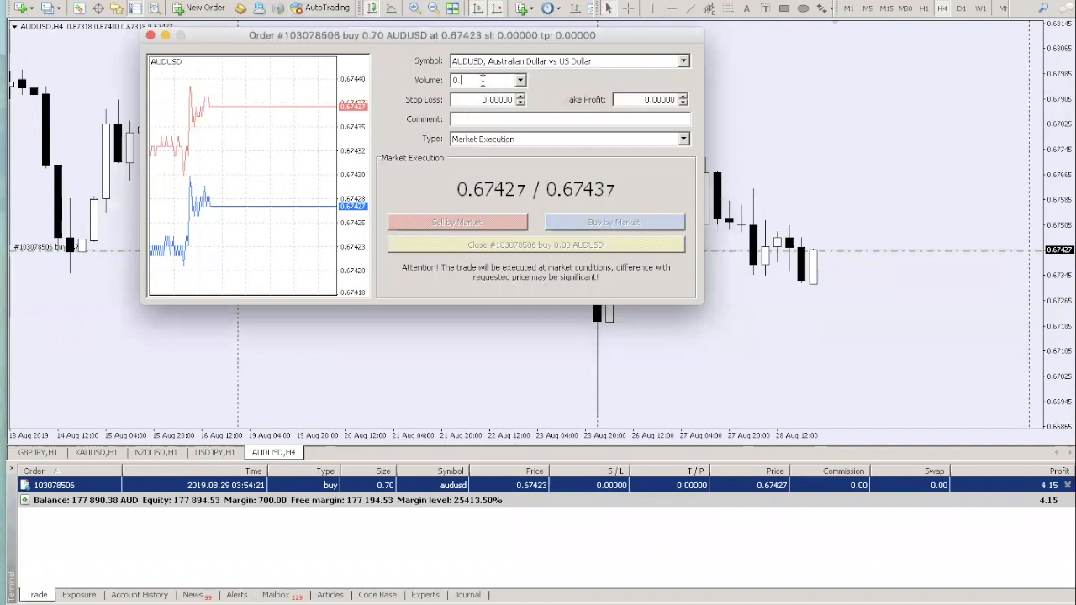
pyautogui.write('0.4')
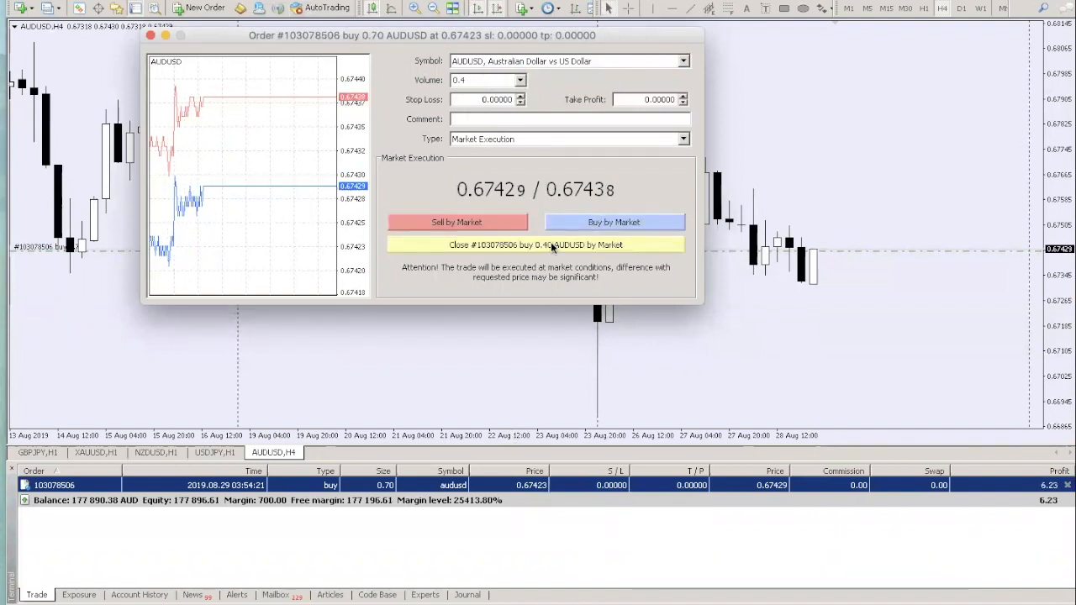
pyautogui.click(535, 245)
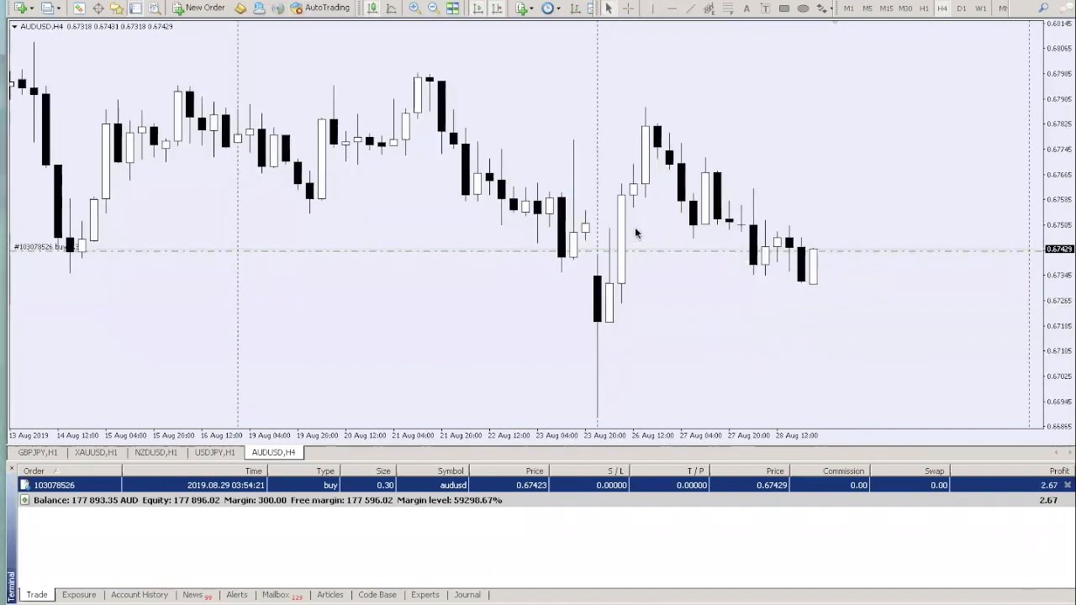
pyautogui.moveTo(599, 498)
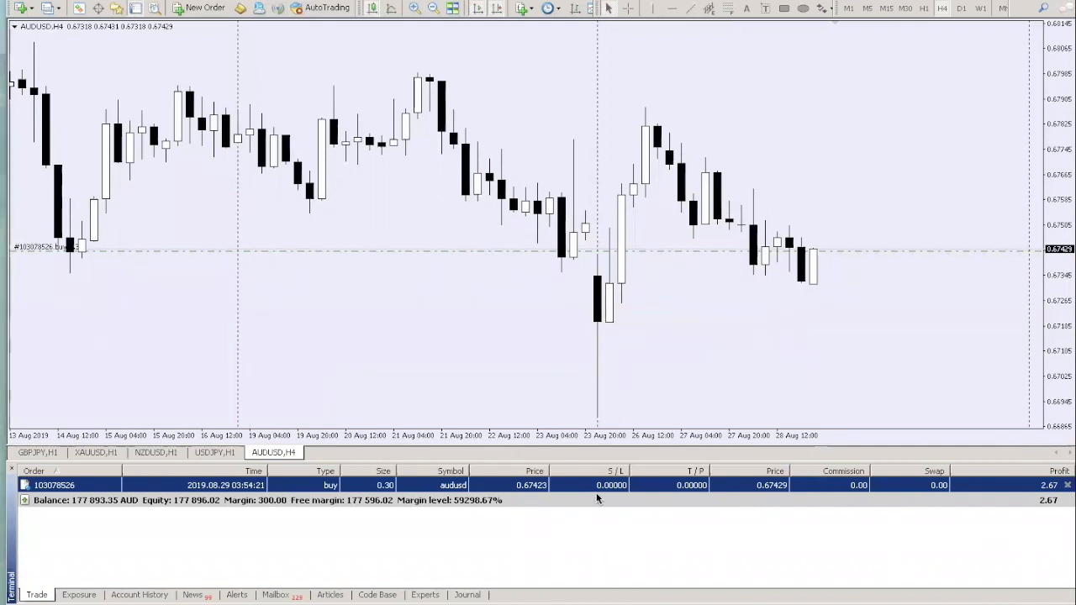
pyautogui.moveTo(837, 527)
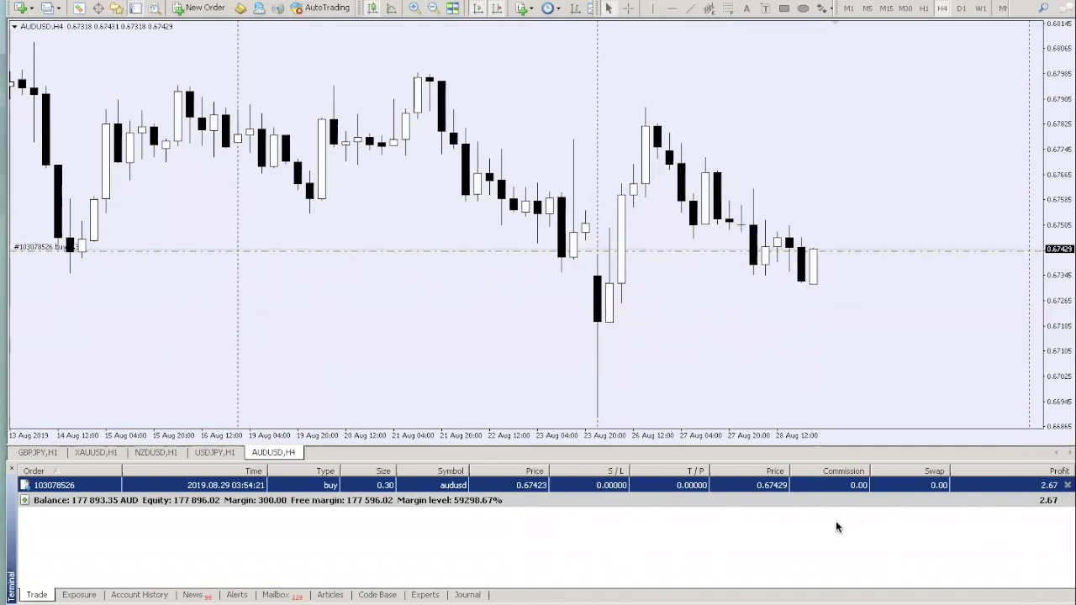
pyautogui.click(205, 8)
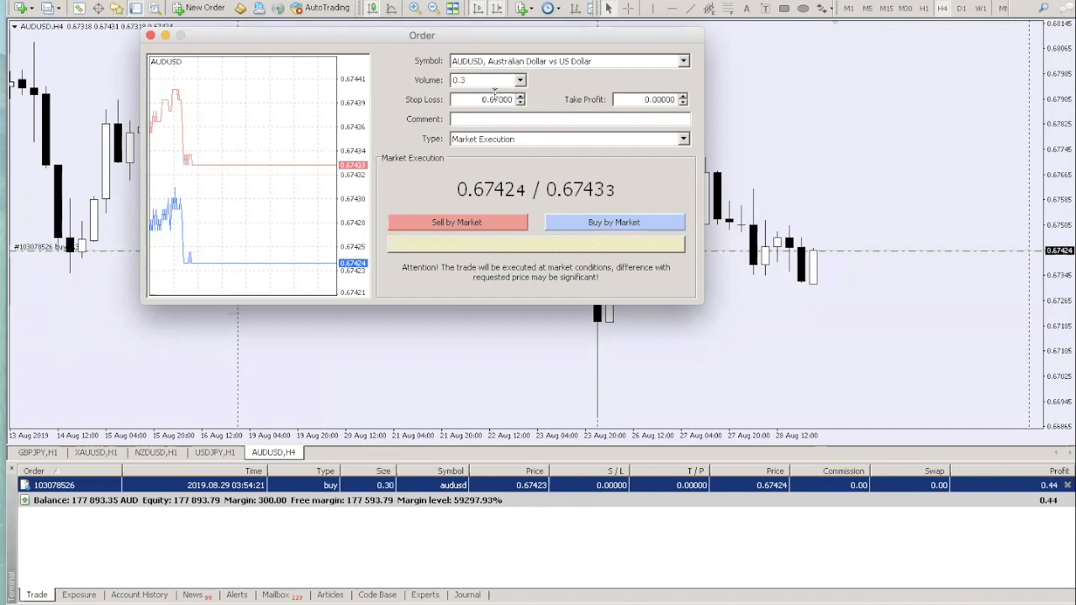
# Buy two 0.30-lot AUDUSD orders, stop 0.67000, targets 0.68000 and 0.68200
pyautogui.click(656, 99)
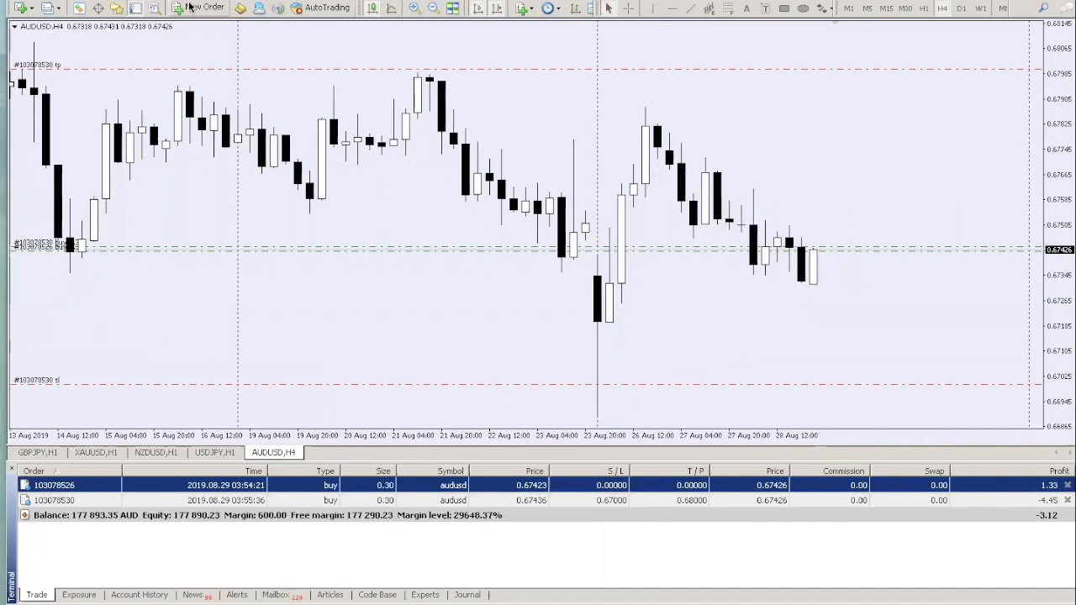
pyautogui.click(206, 7)
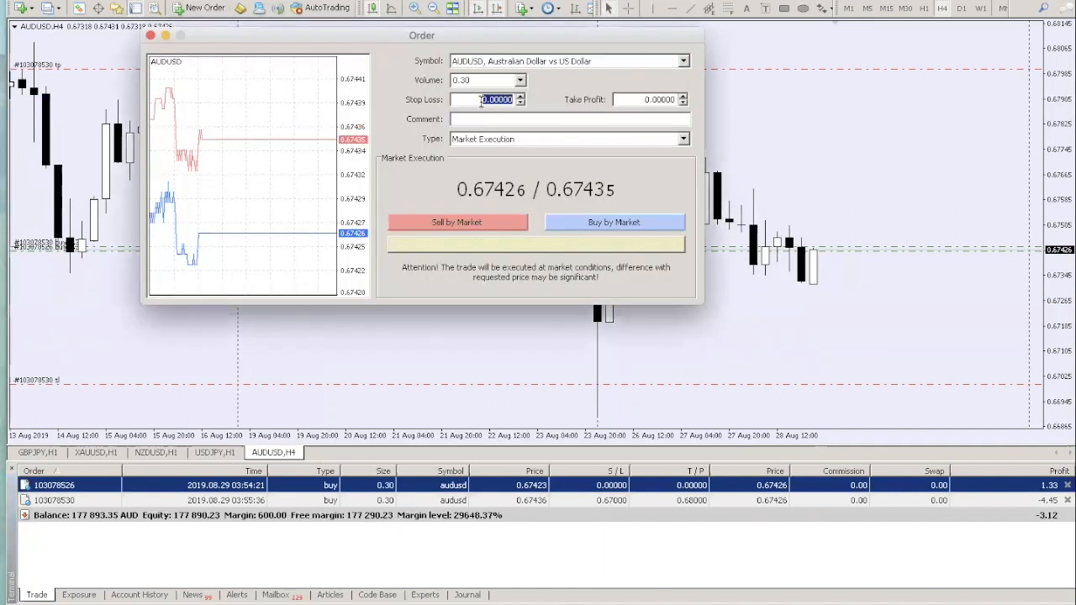
pyautogui.write('0.67000')
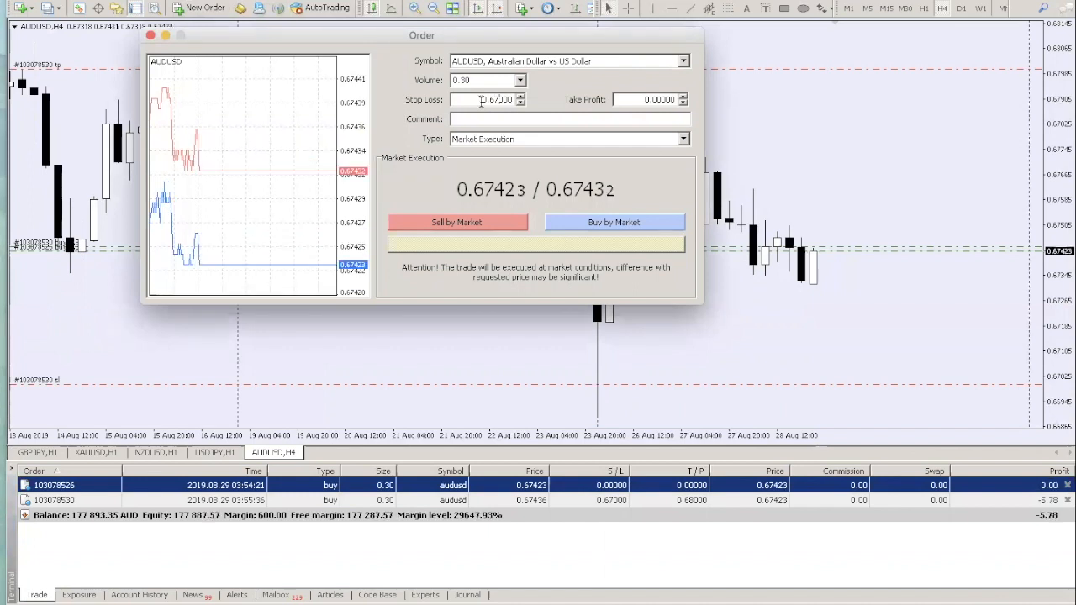
pyautogui.click(520, 96)
pyautogui.write('0.68200')
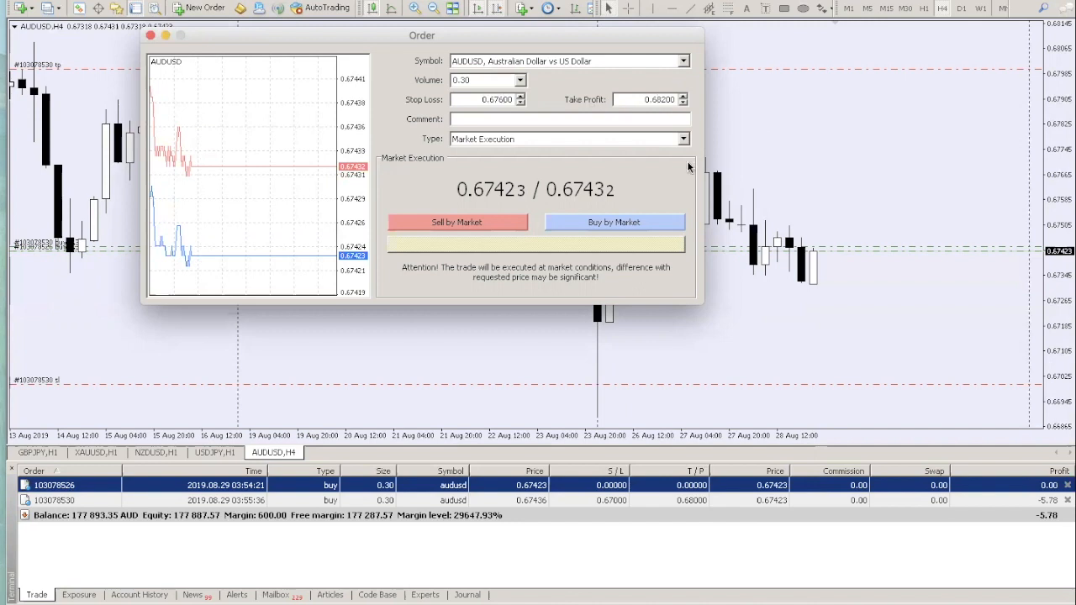
pyautogui.click(613, 222)
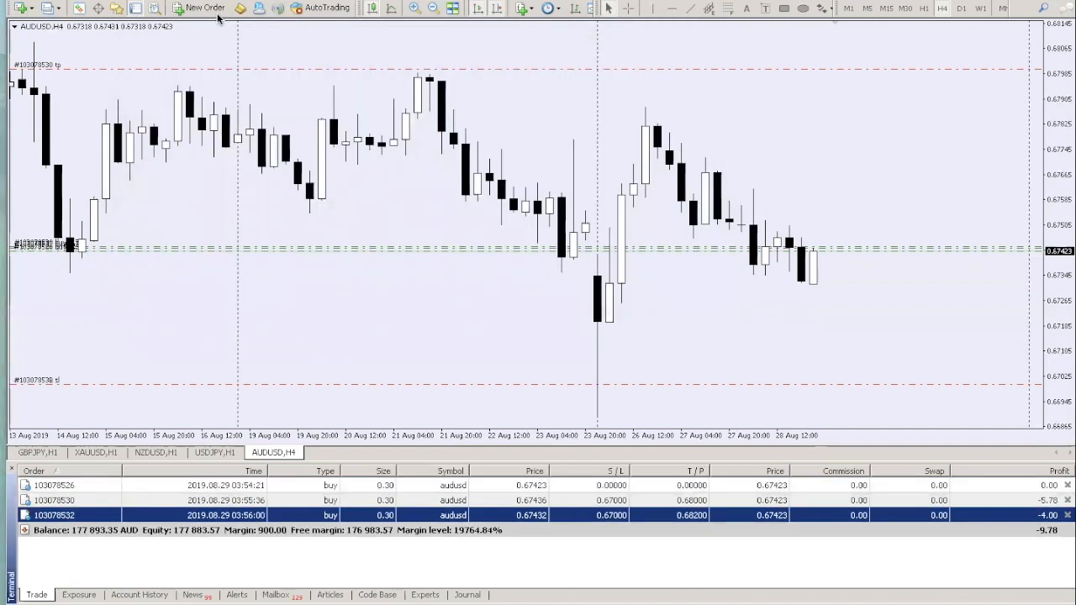
pyautogui.click(204, 7)
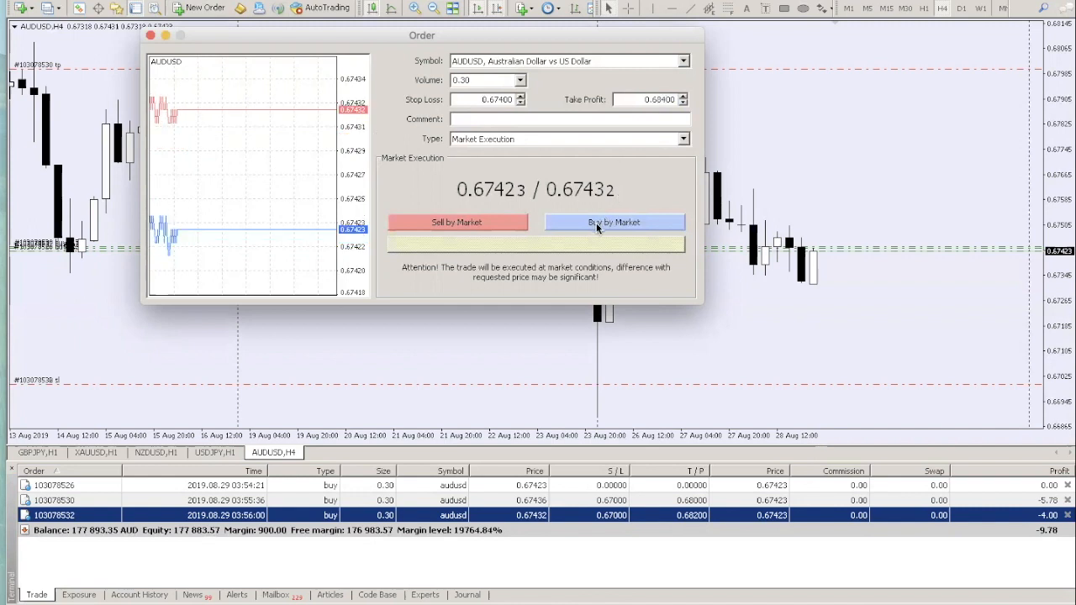
pyautogui.moveTo(759, 125)
pyautogui.write('0.67000')
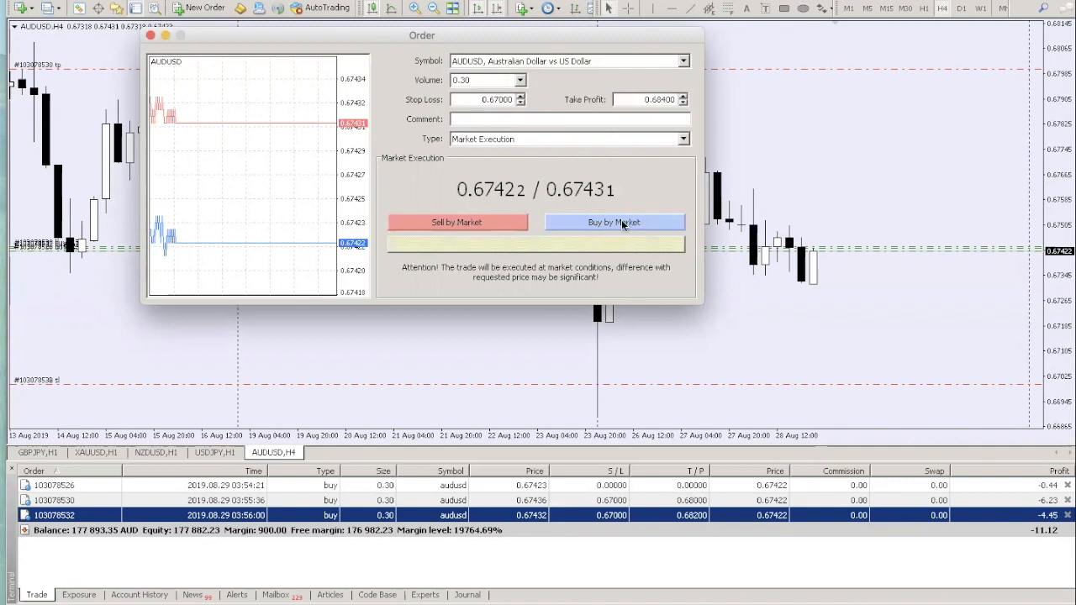
# Execute the 0.30-lot AUDUSD buy with 0.67000 stop and 0.68400 target
pyautogui.click(613, 222)
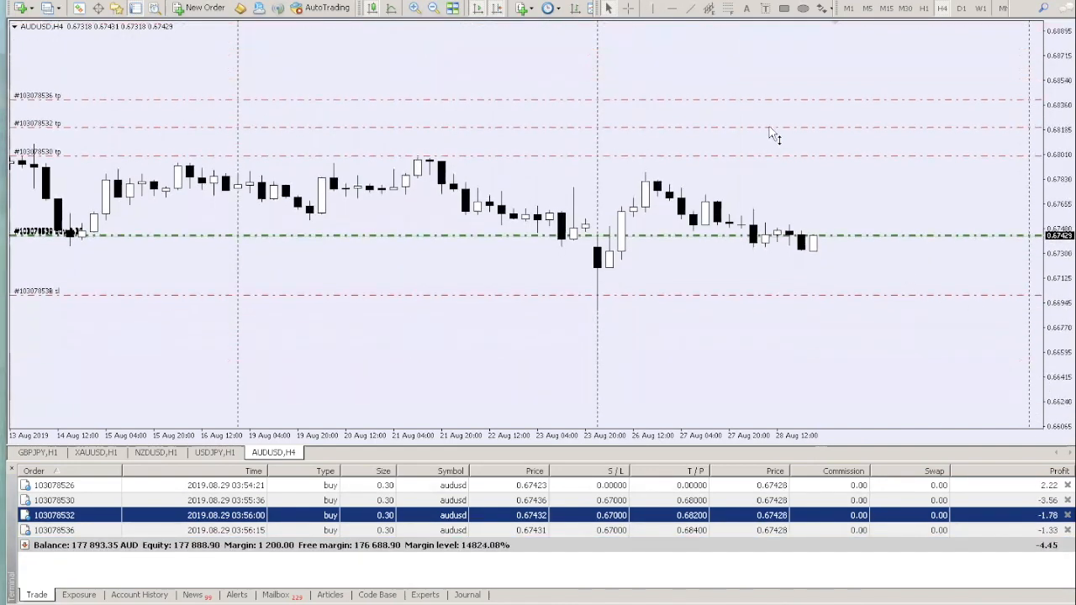
pyautogui.moveTo(805, 401)
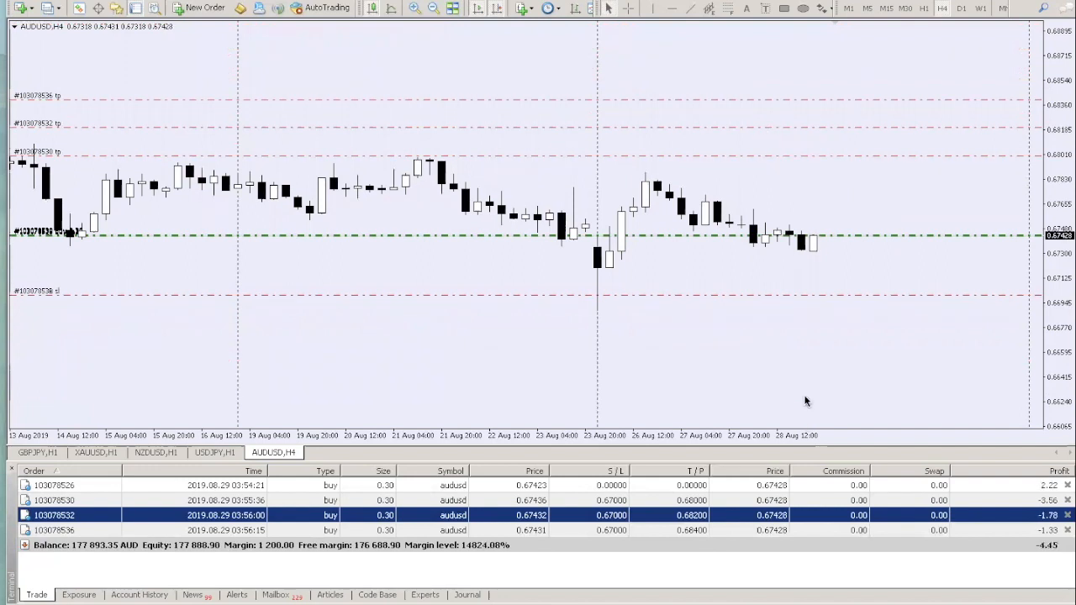
pyautogui.moveTo(931, 189)
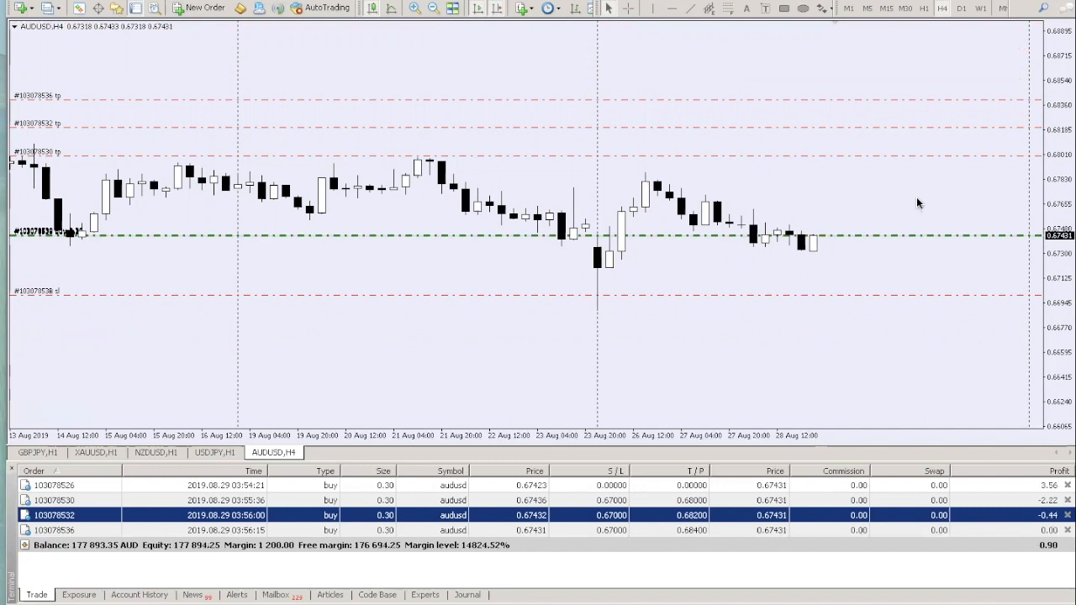
pyautogui.moveTo(790, 161)
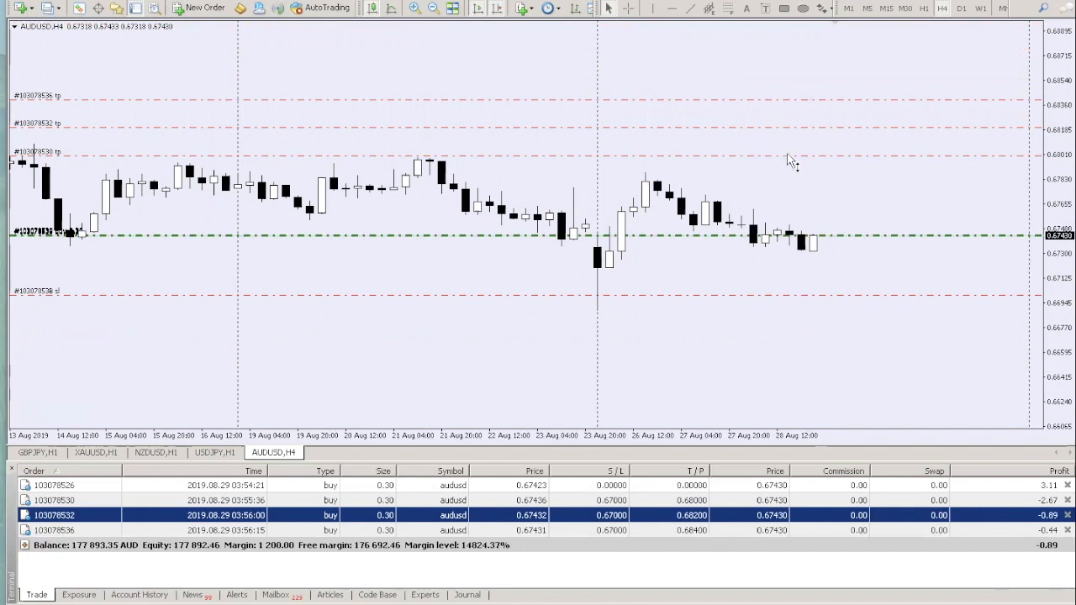
pyautogui.moveTo(868, 388)
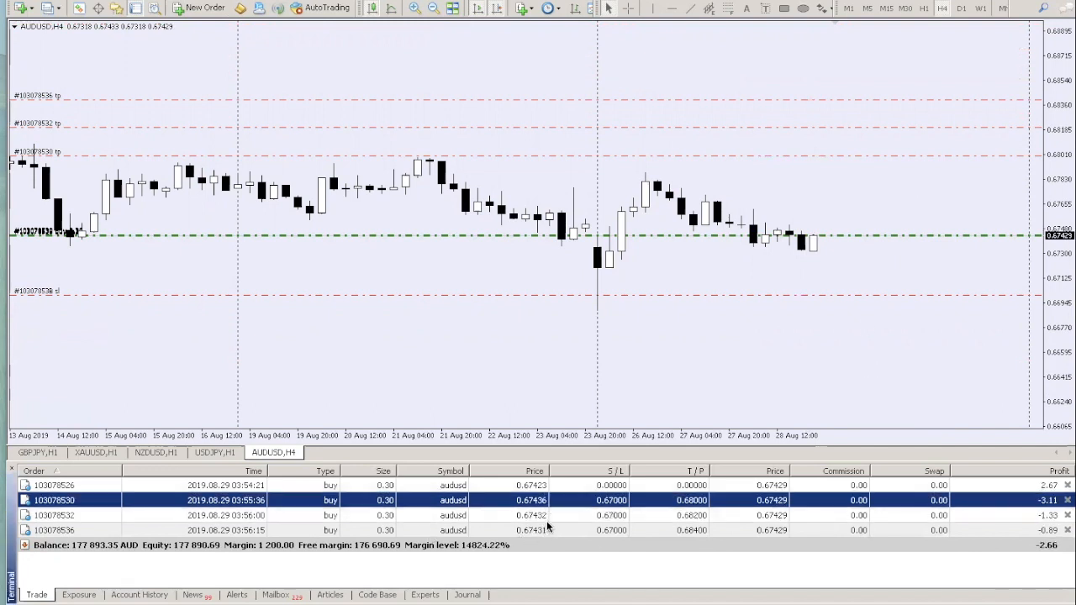
pyautogui.moveTo(761, 171)
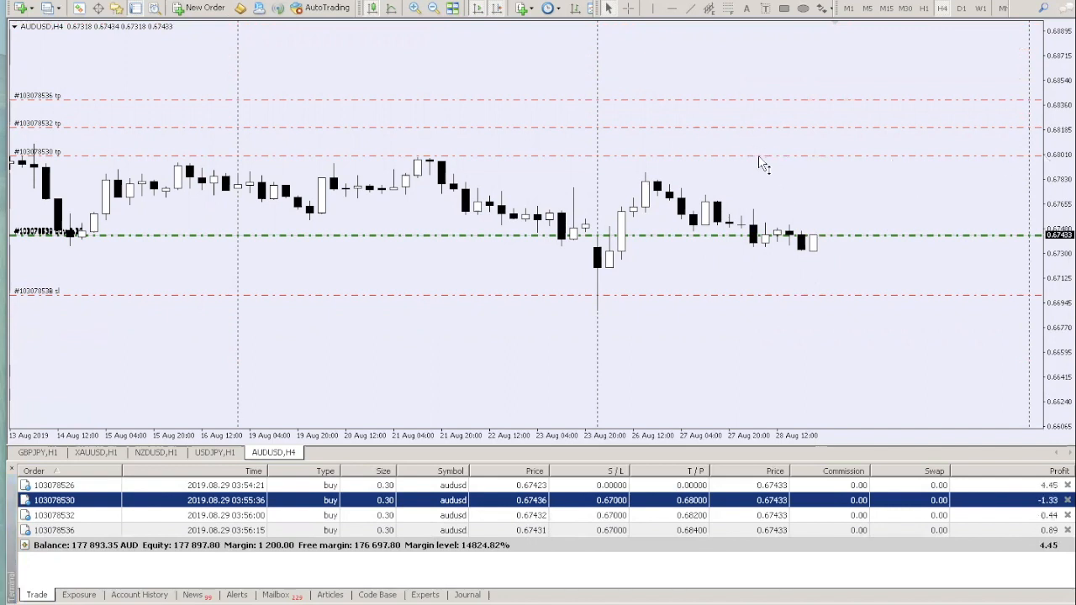
pyautogui.moveTo(760, 161)
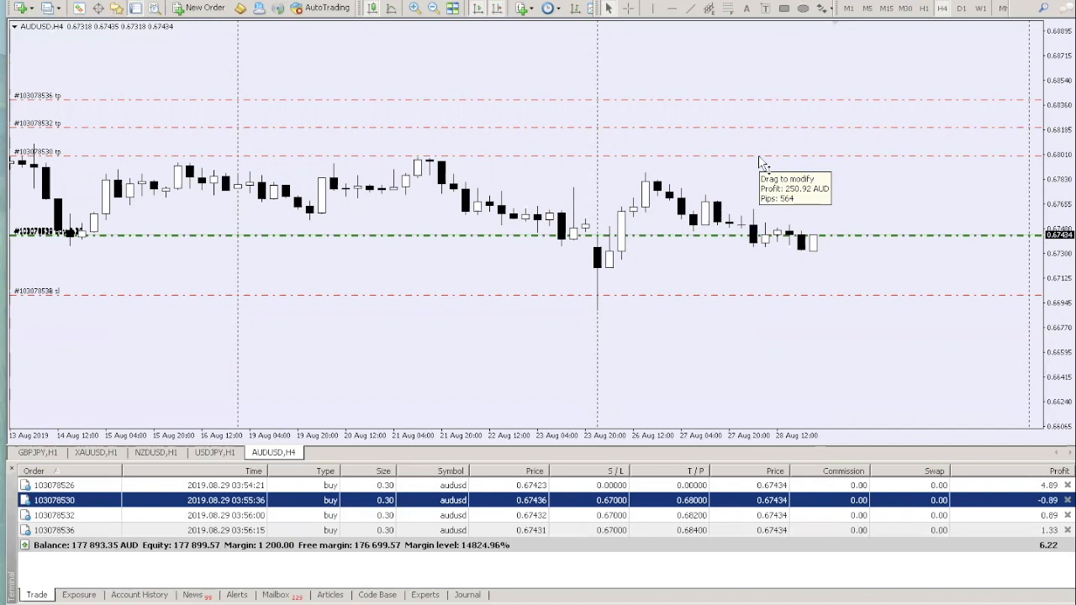
pyautogui.moveTo(761, 164)
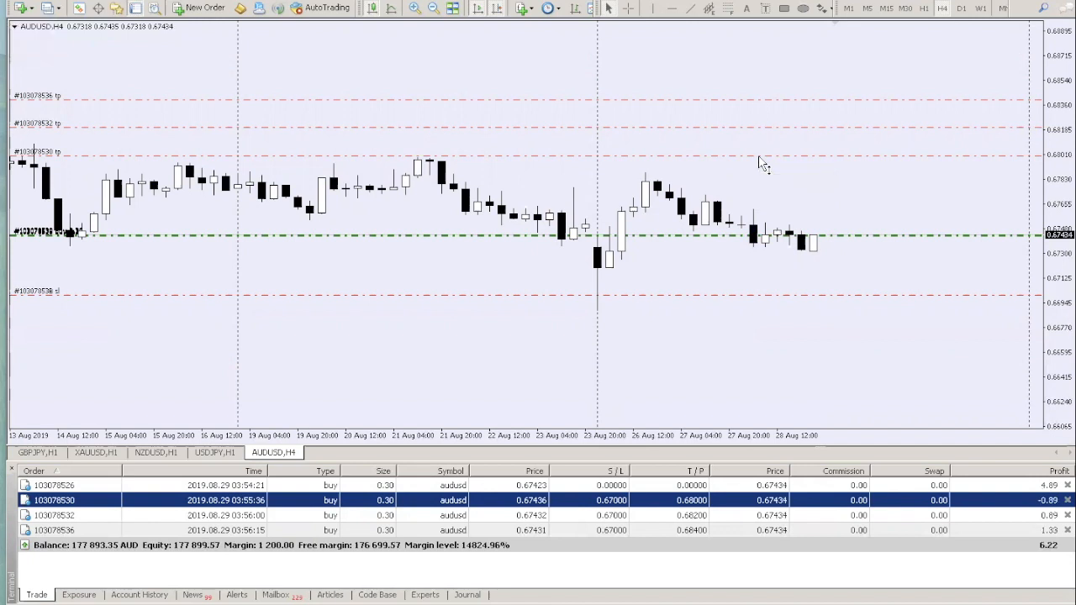